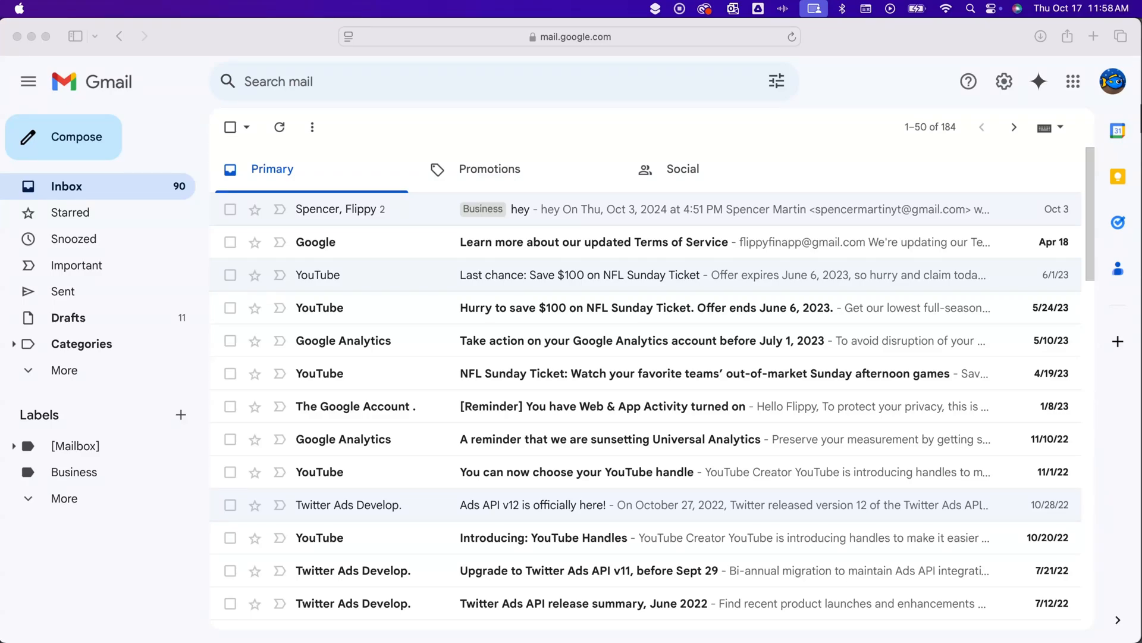
mouse_move(247, 156)
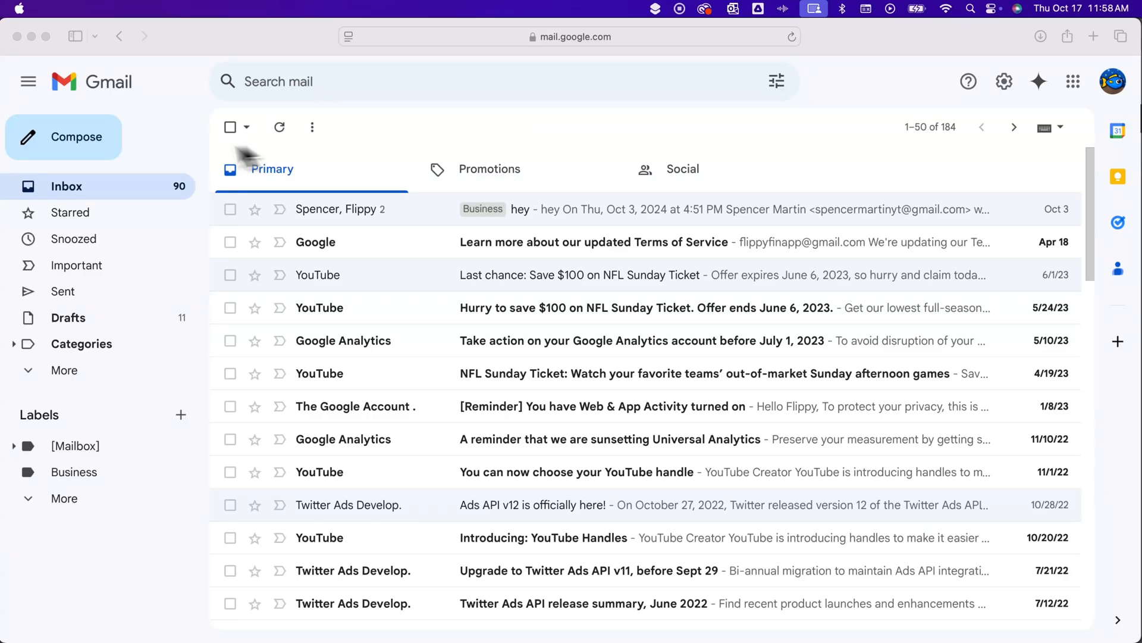
left_click(64, 137)
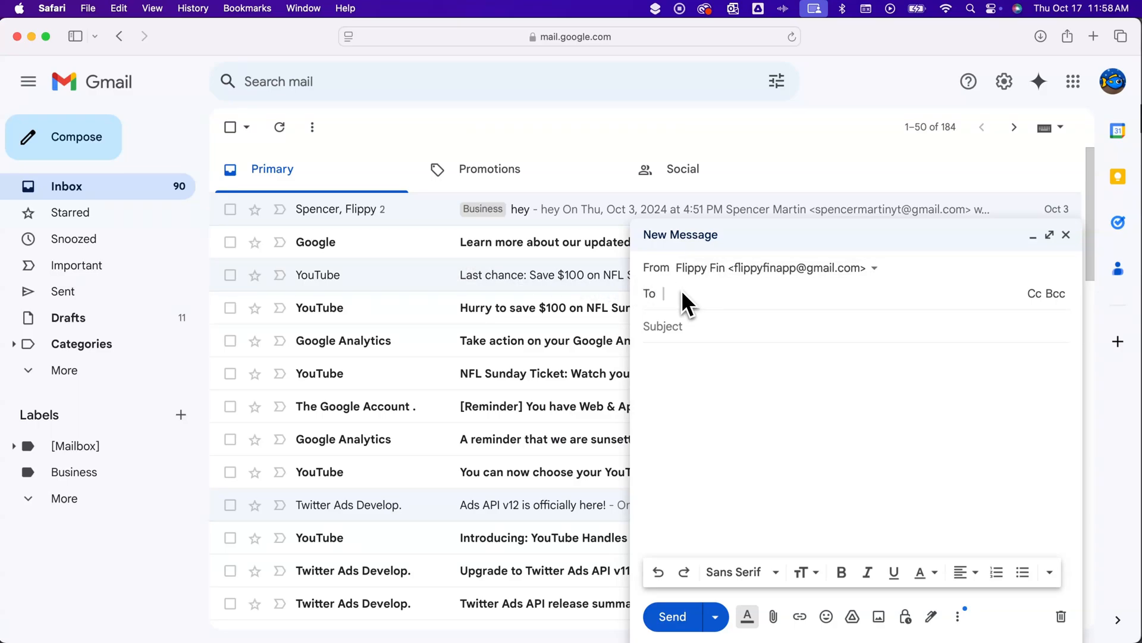
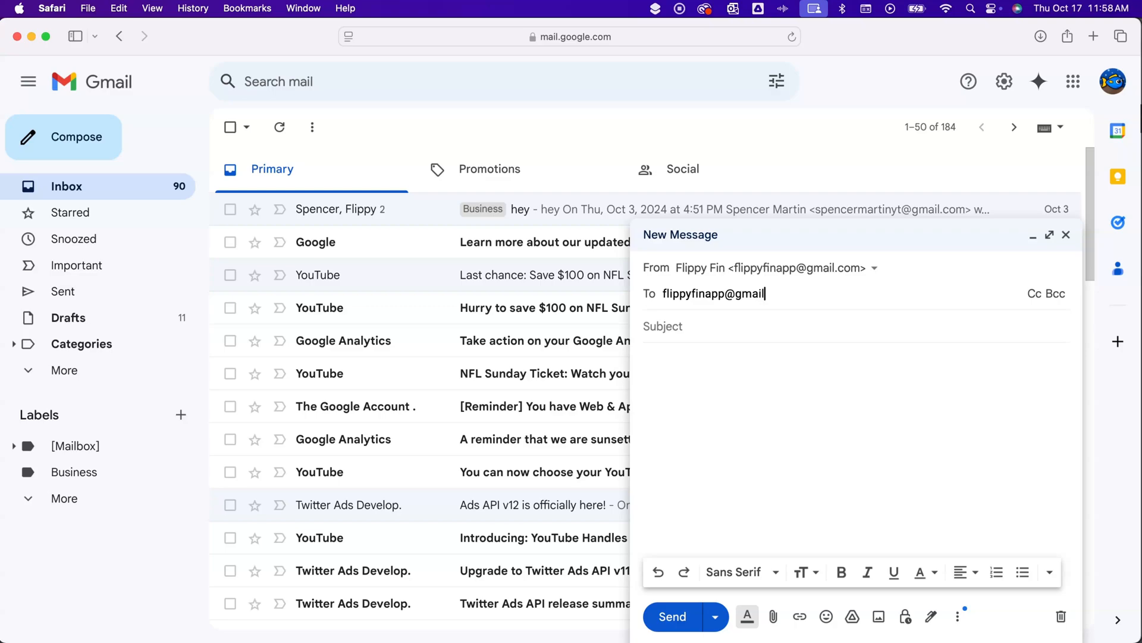
key("Return")
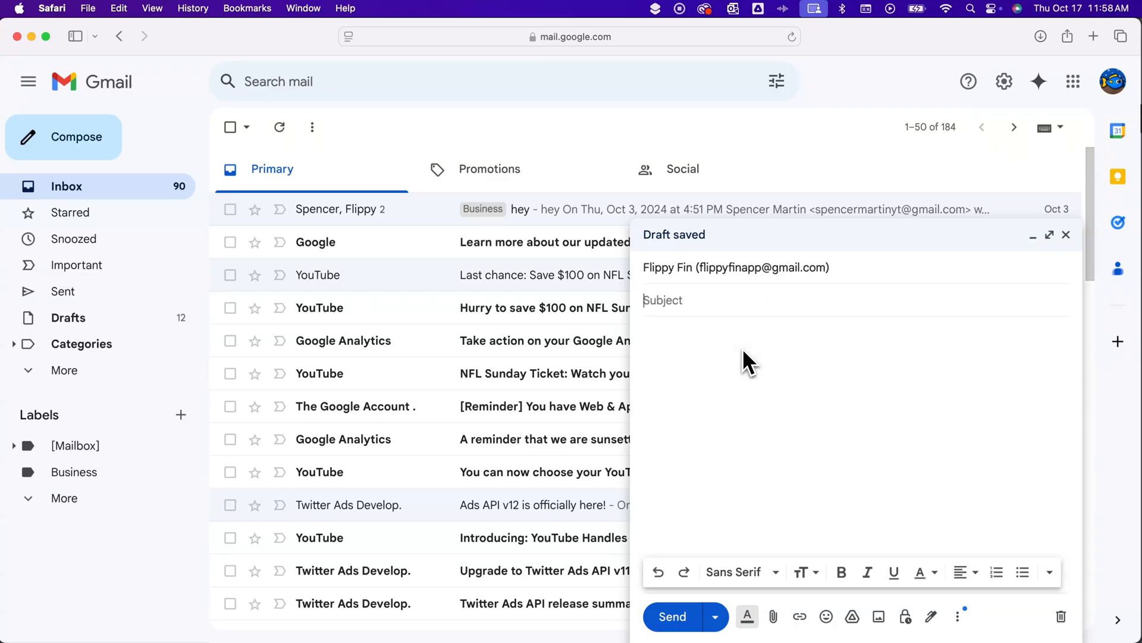
Step: Enter subject 'Fill out the application!' and body 'Details.' followed by 'NOW!'
type("Fill out")
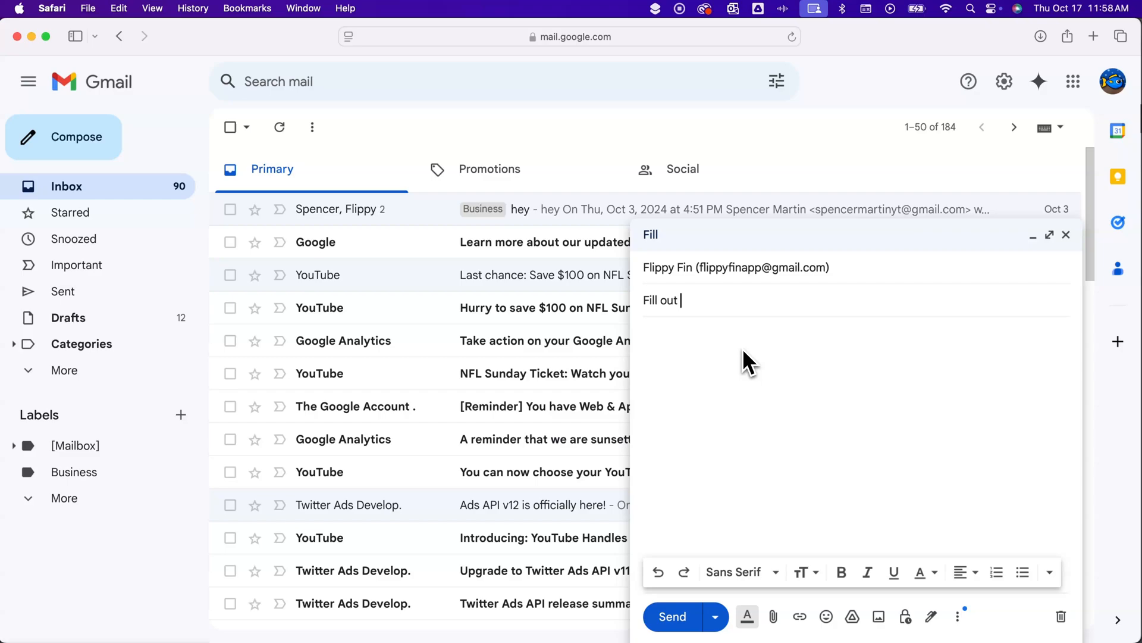
type("the application!")
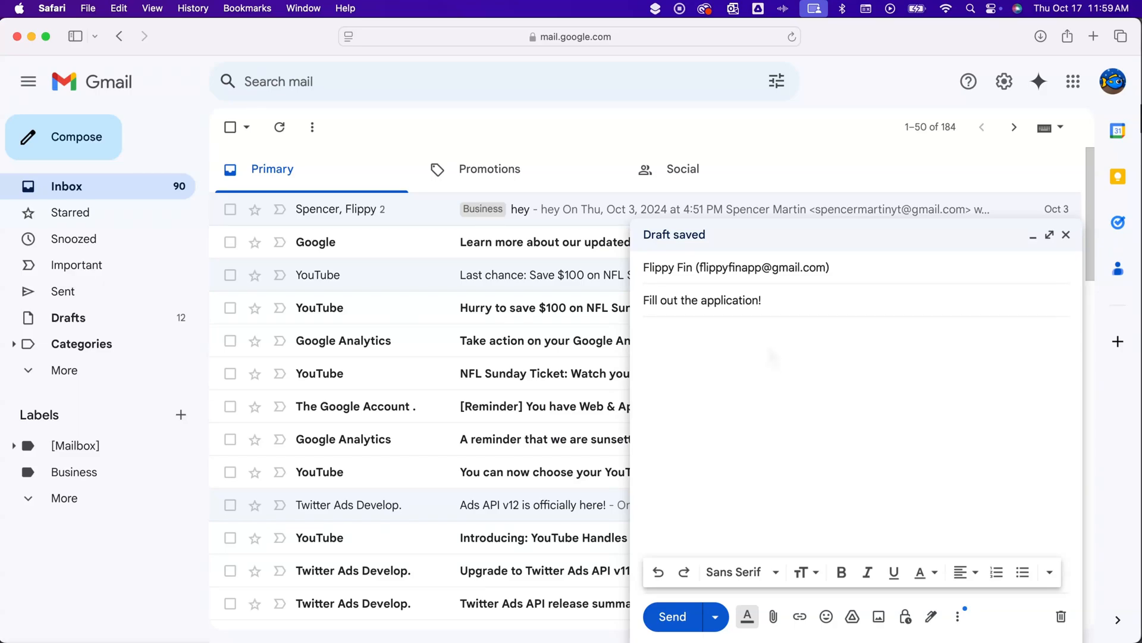
type("De")
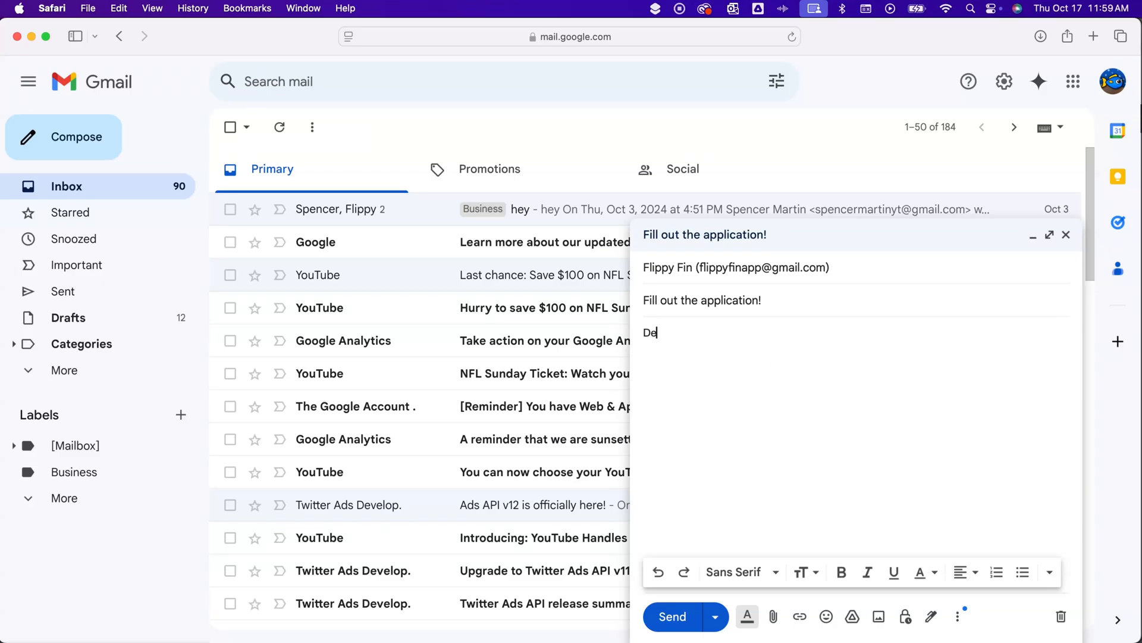
type("tails.")
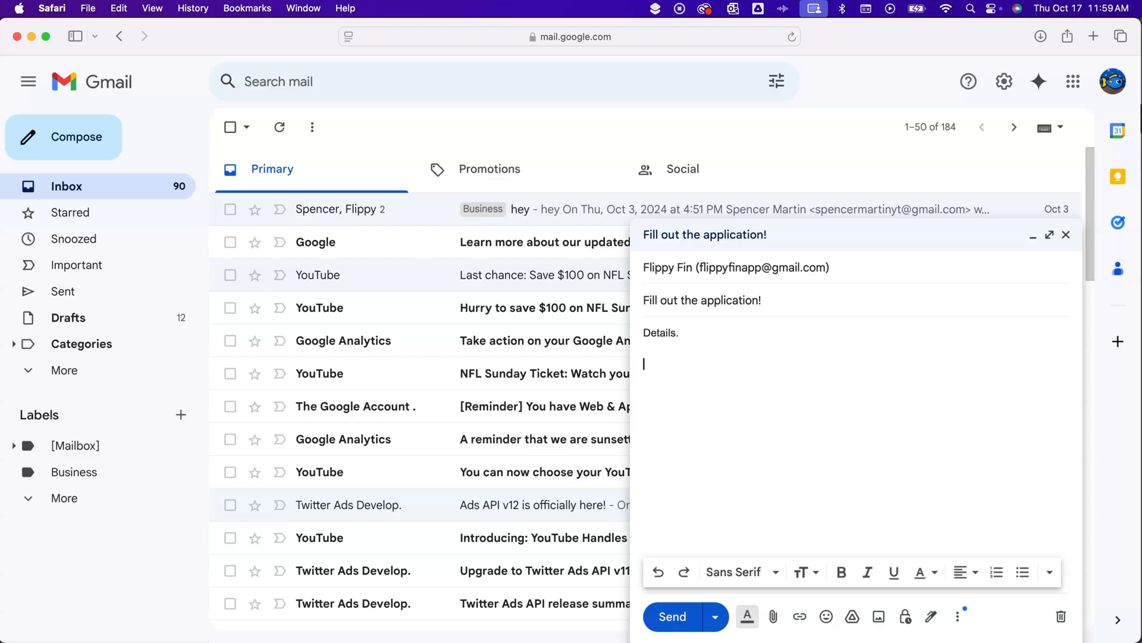
type("NOW!")
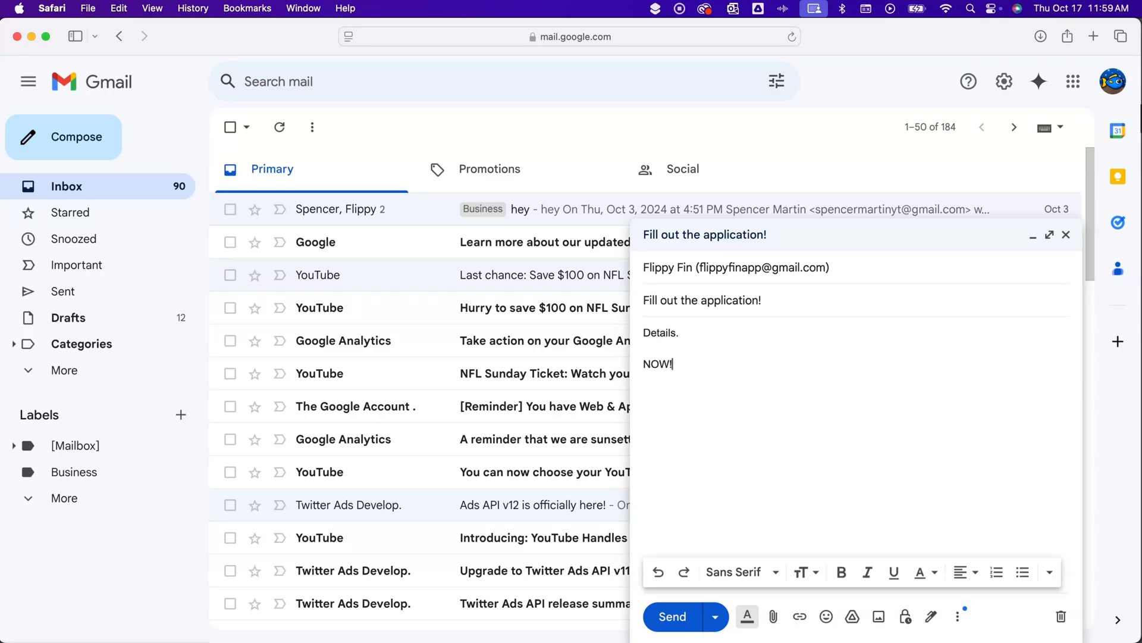
mouse_move(780, 364)
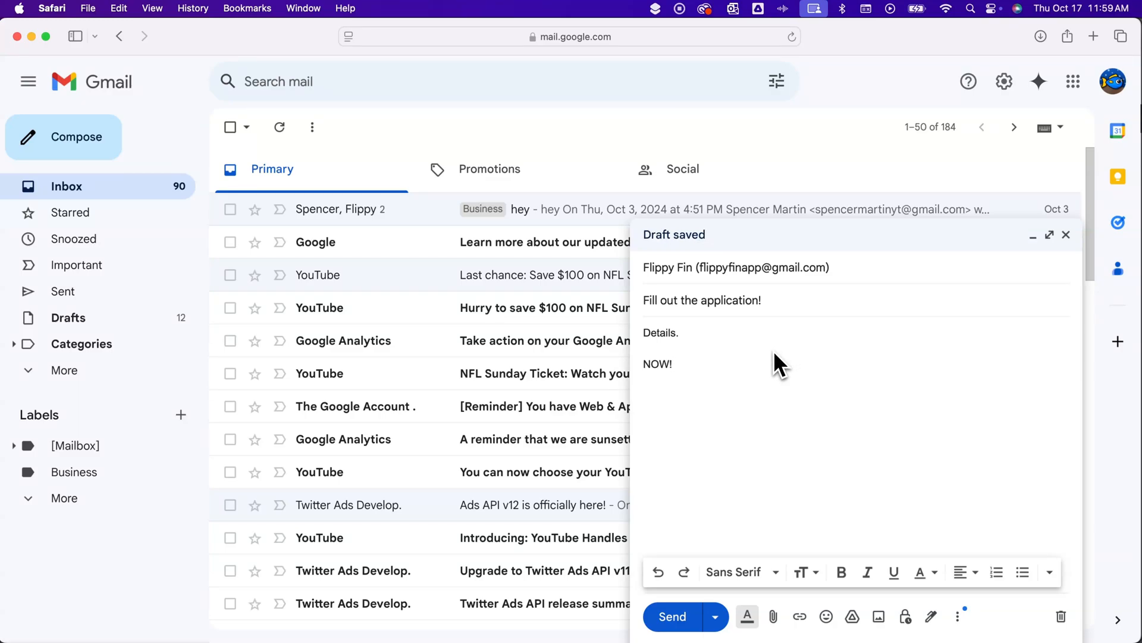
Step: Bring up Gmail's Schedule send options from the arrow beside Send
left_click(671, 363)
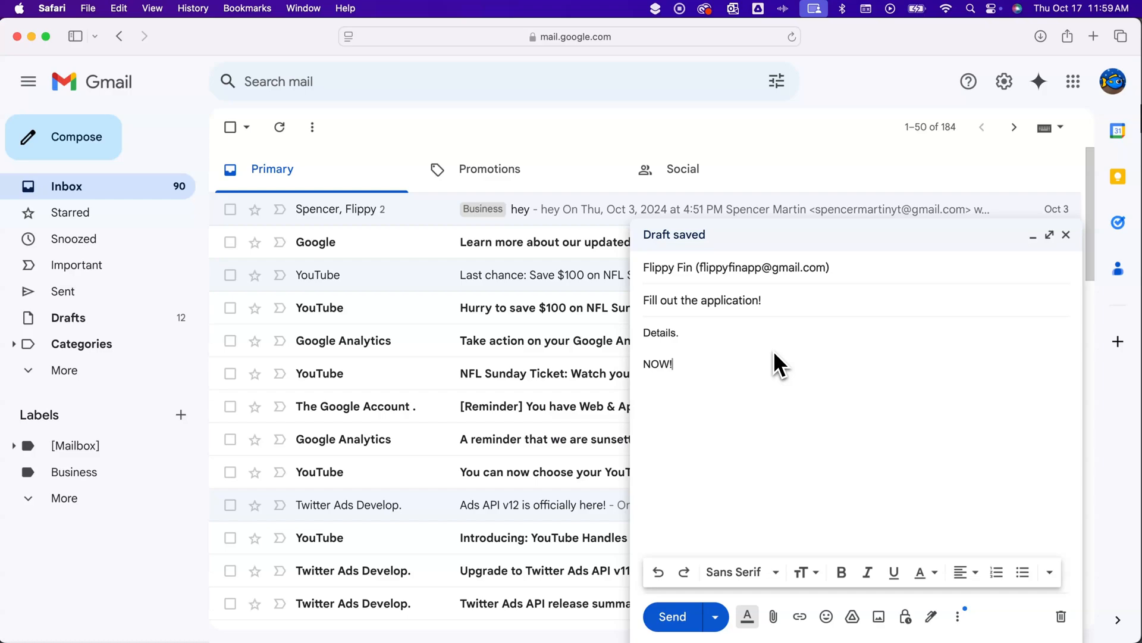
mouse_move(772, 397)
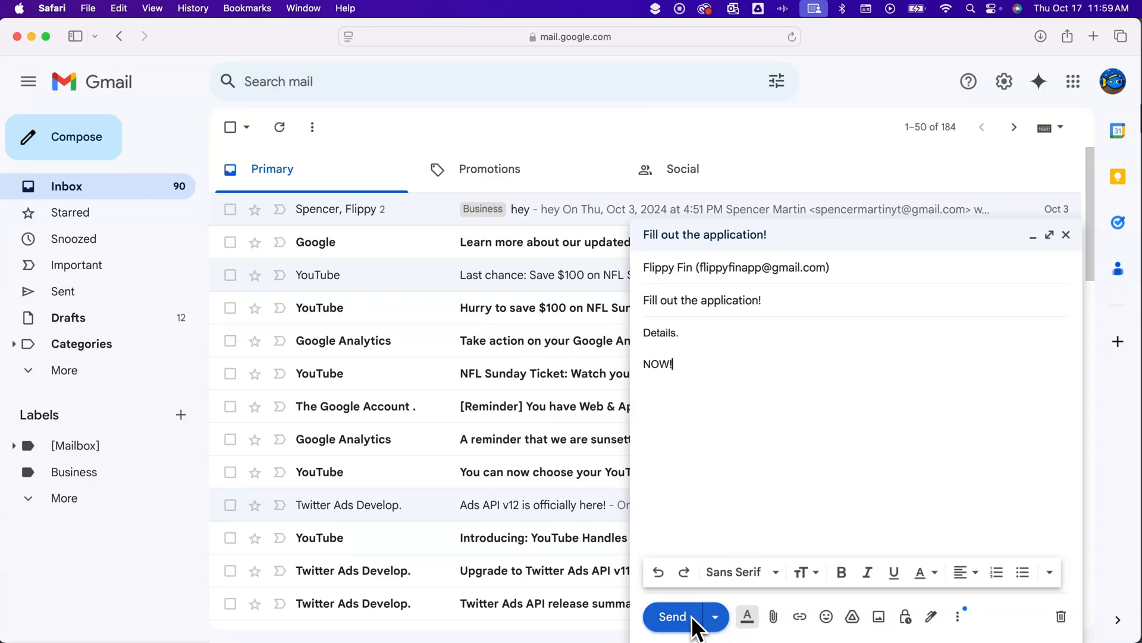
mouse_move(714, 616)
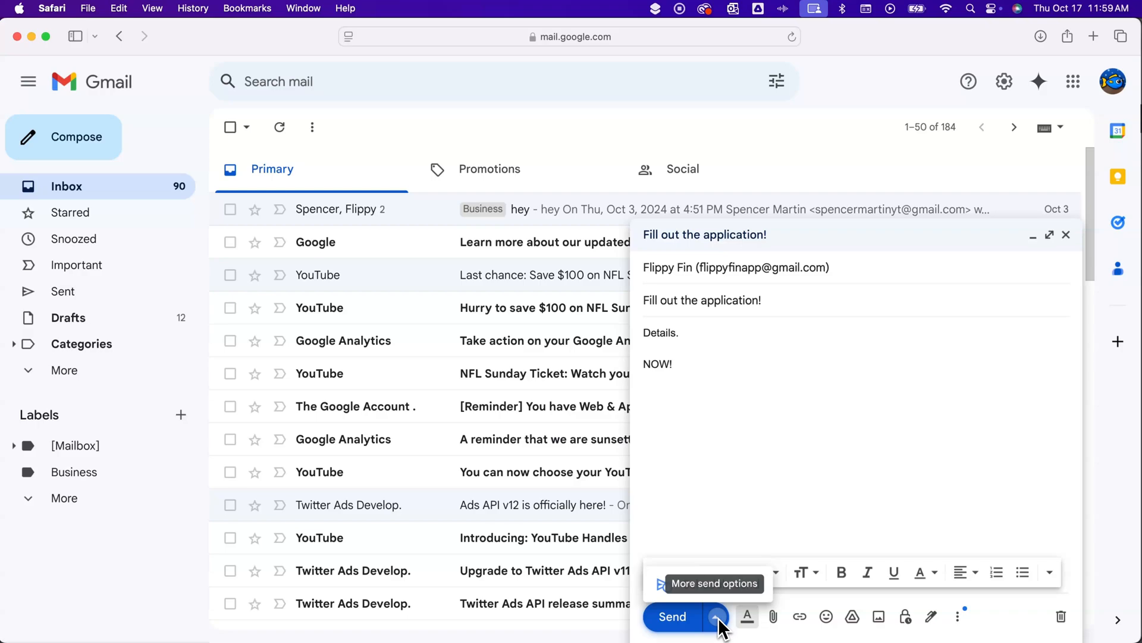
left_click(714, 617)
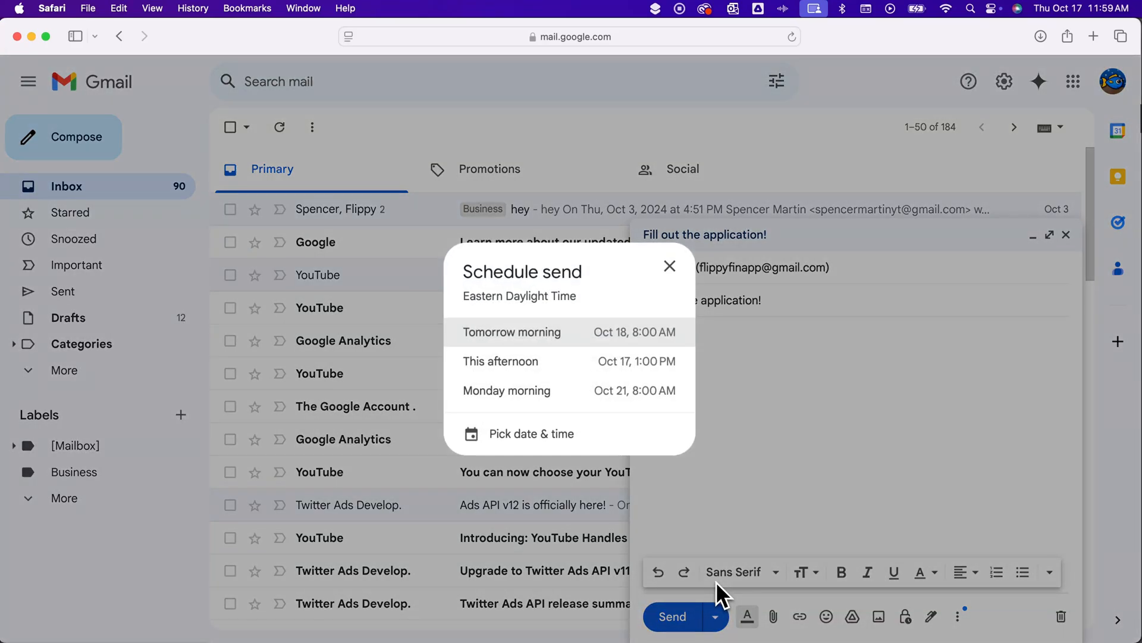
mouse_move(526, 447)
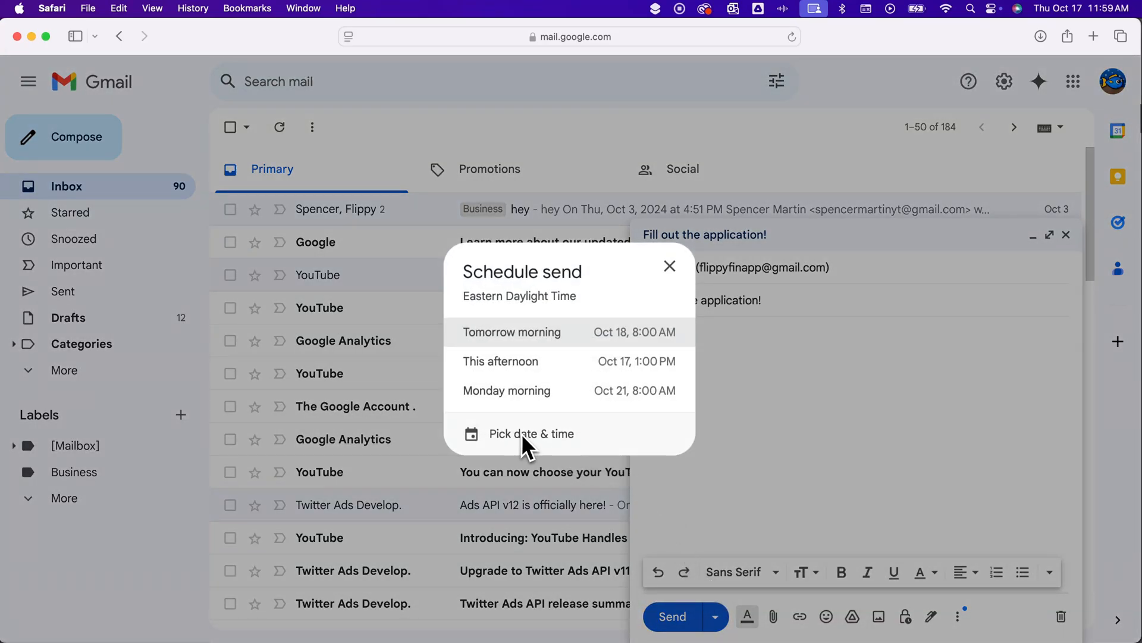
Step: Schedule the email via Pick date & time for October 21 at 9:00 am
left_click(532, 433)
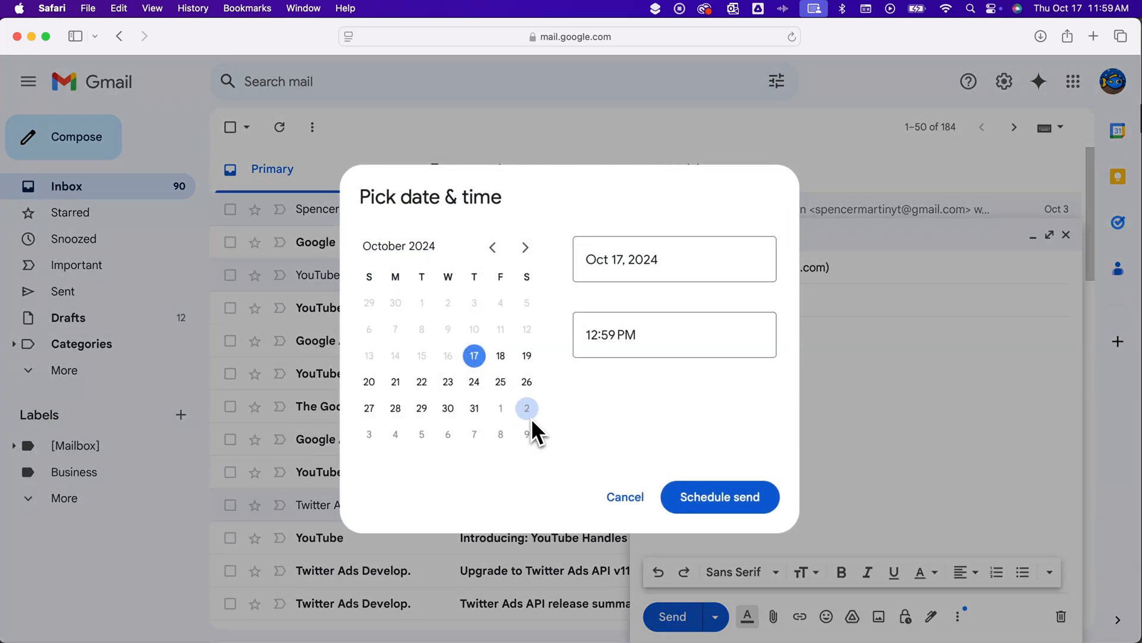
mouse_move(396, 382)
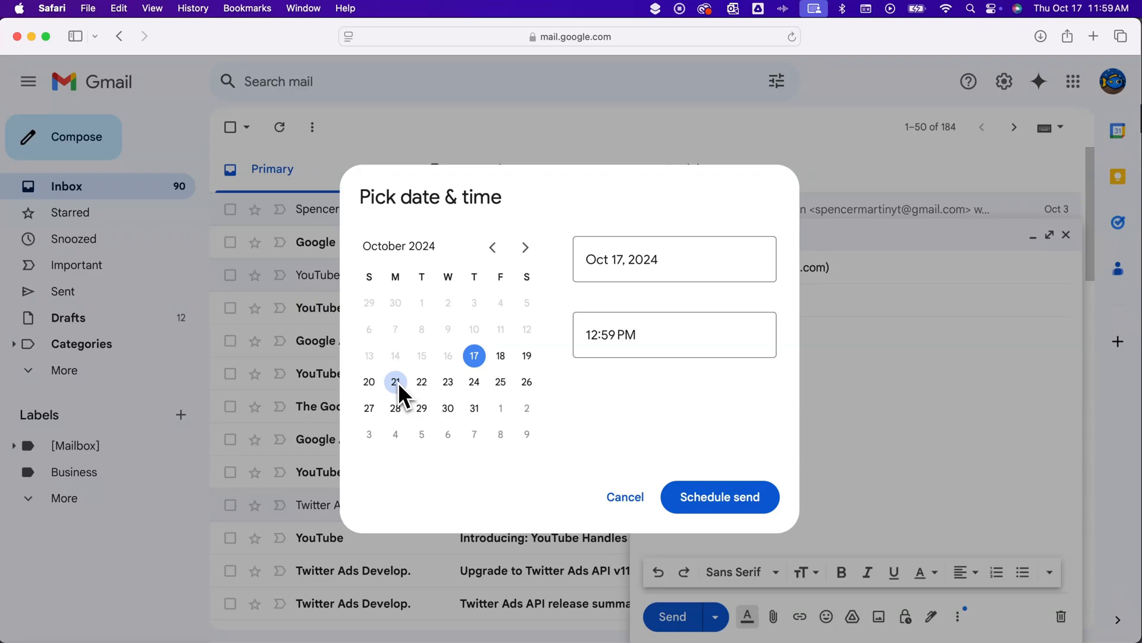
left_click(396, 380)
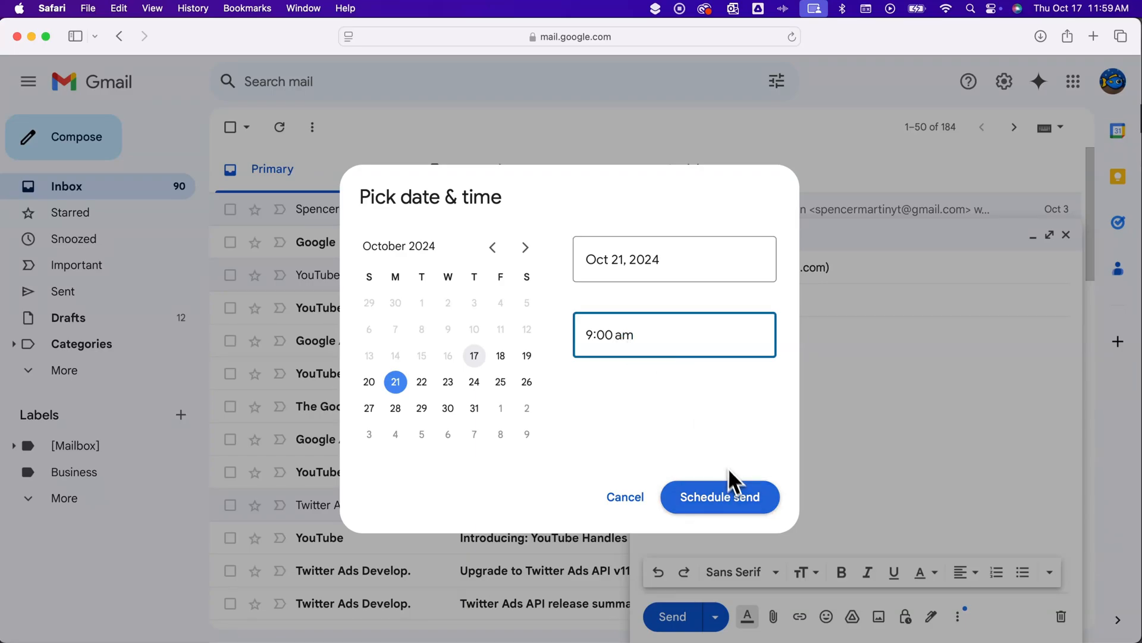
left_click(720, 497)
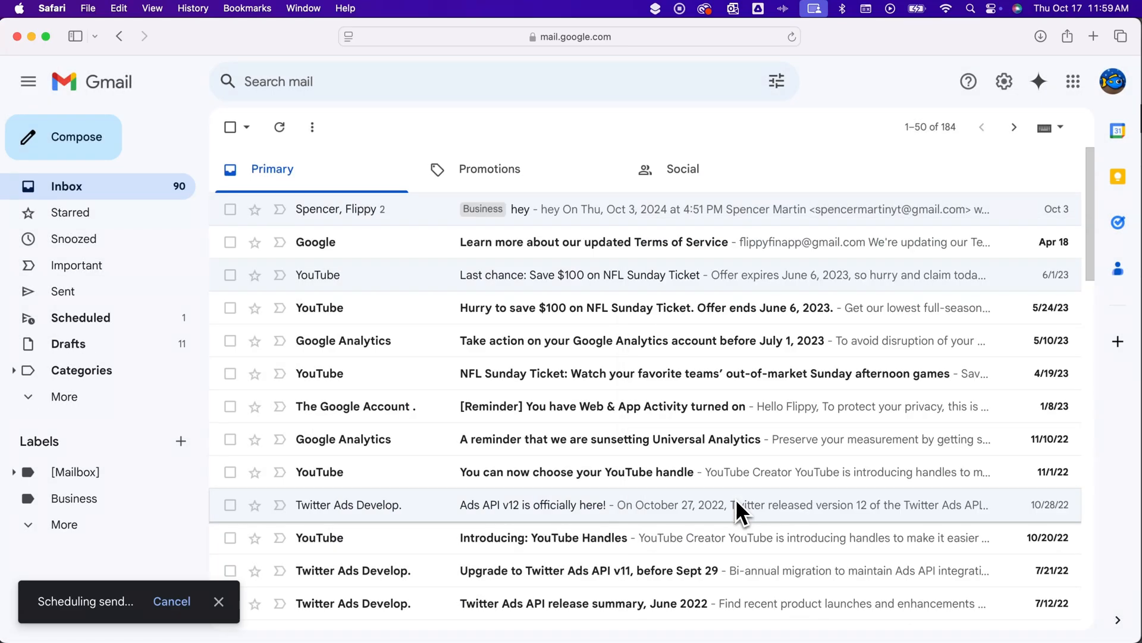